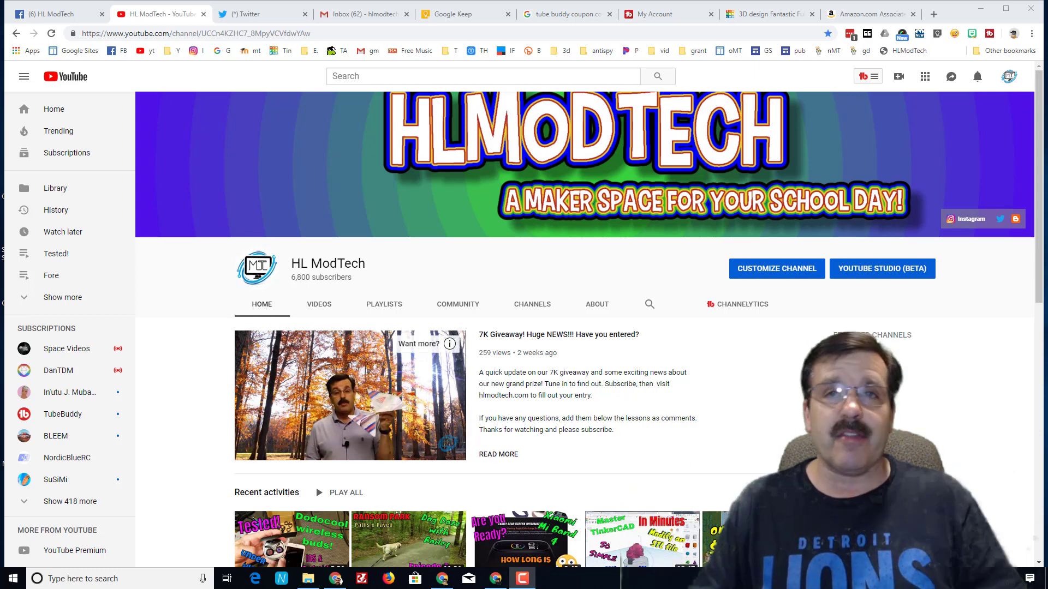
Bring up the Camtasia episode 2 dog daze project from the taskbar.
{"action": "left_click", "coordinate": [549, 578]}
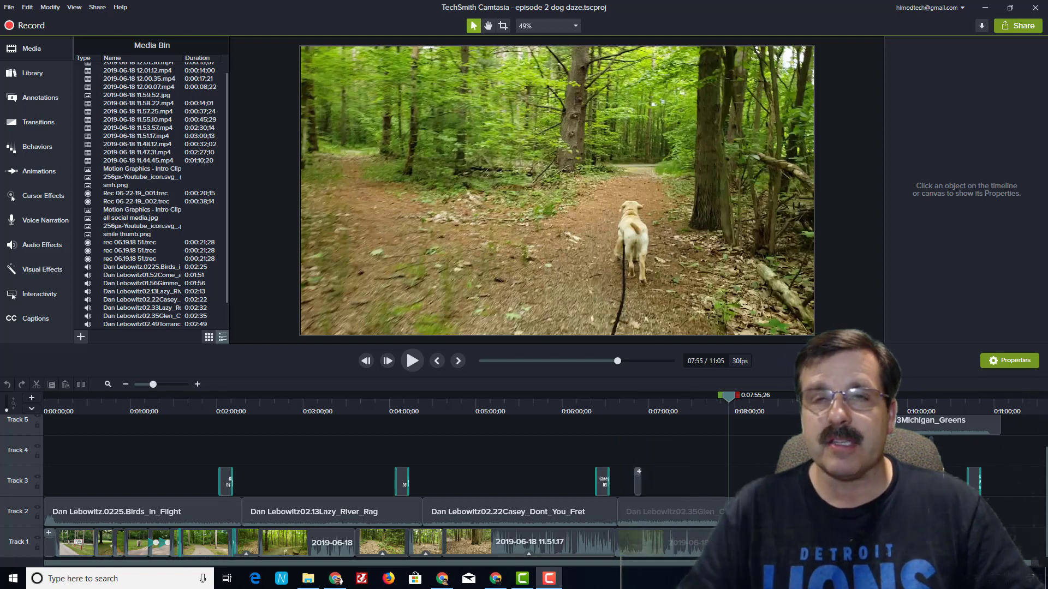
{"action": "mouse_move", "coordinate": [365, 153]}
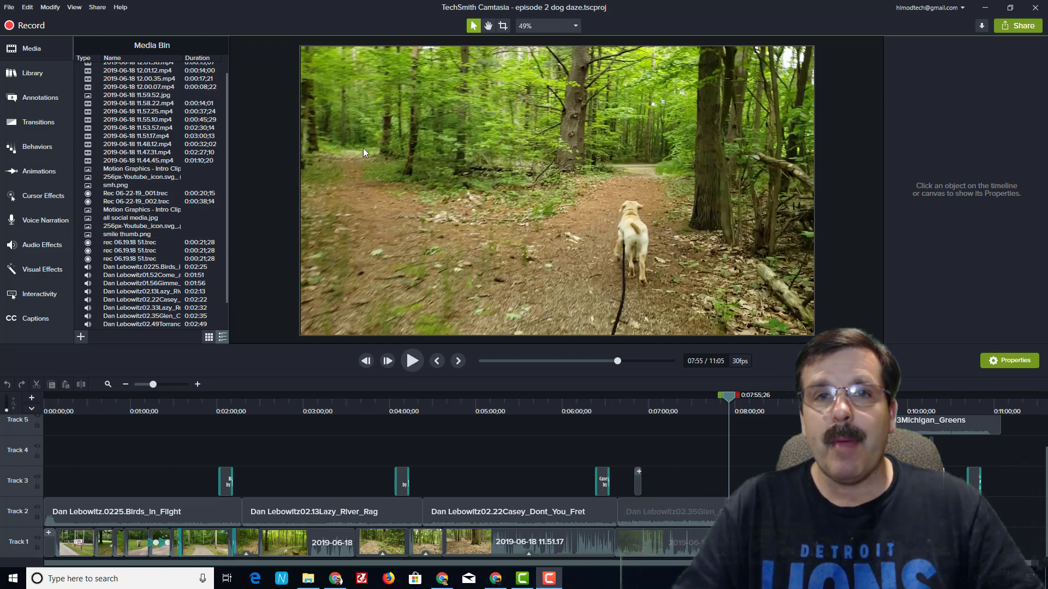
{"action": "mouse_move", "coordinate": [668, 218]}
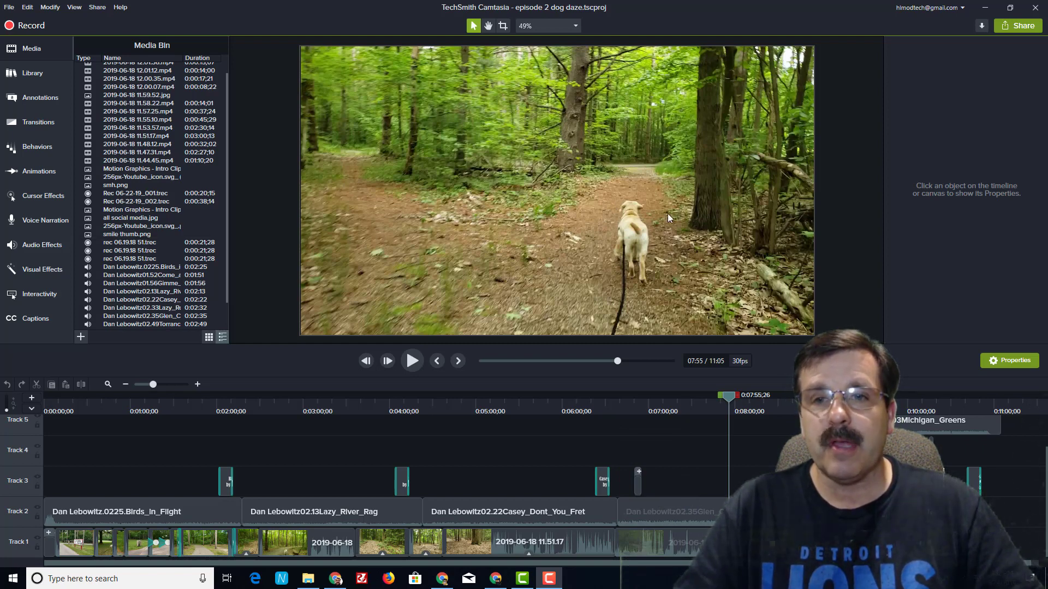
{"action": "mouse_move", "coordinate": [632, 255]}
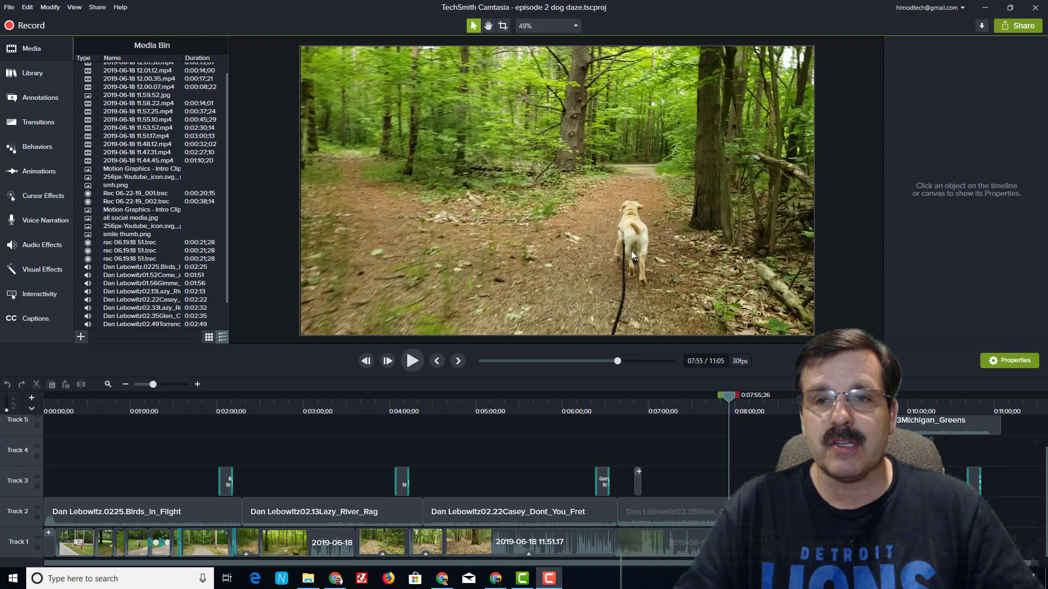
{"action": "mouse_move", "coordinate": [654, 246]}
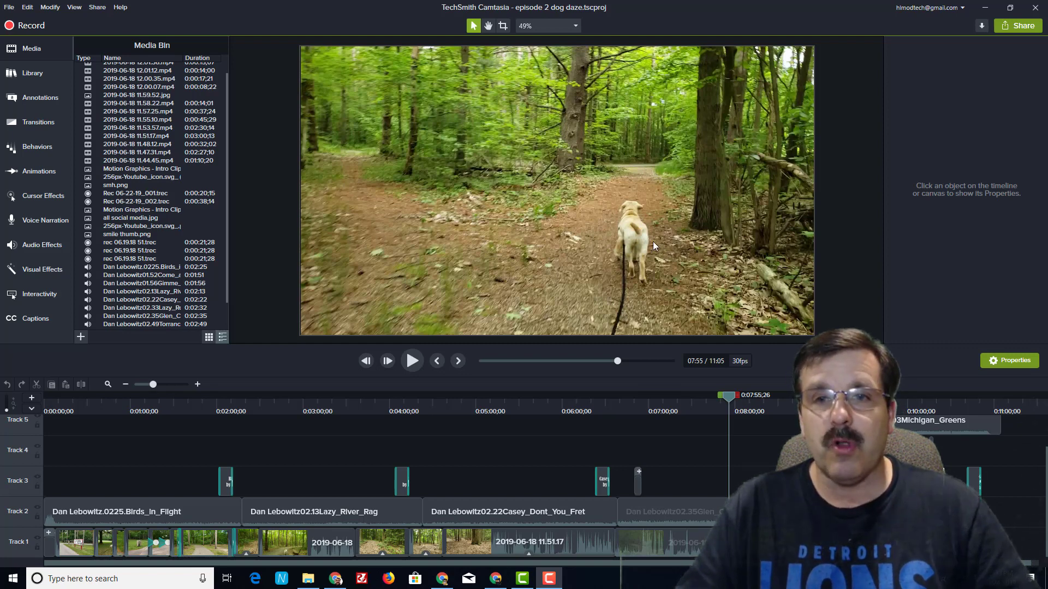
{"action": "mouse_move", "coordinate": [633, 249]}
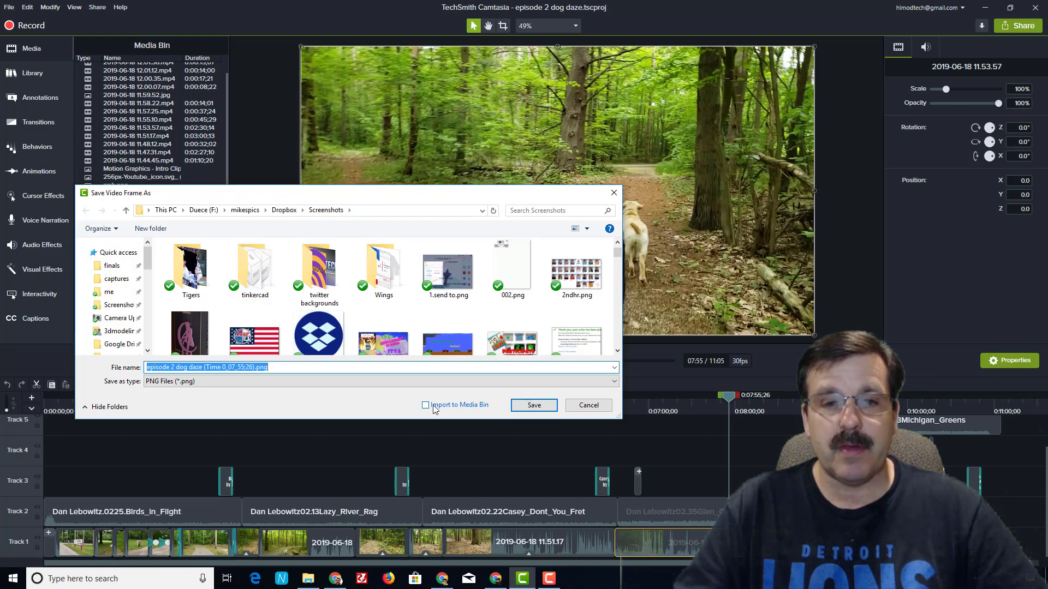
{"action": "mouse_move", "coordinate": [466, 361]}
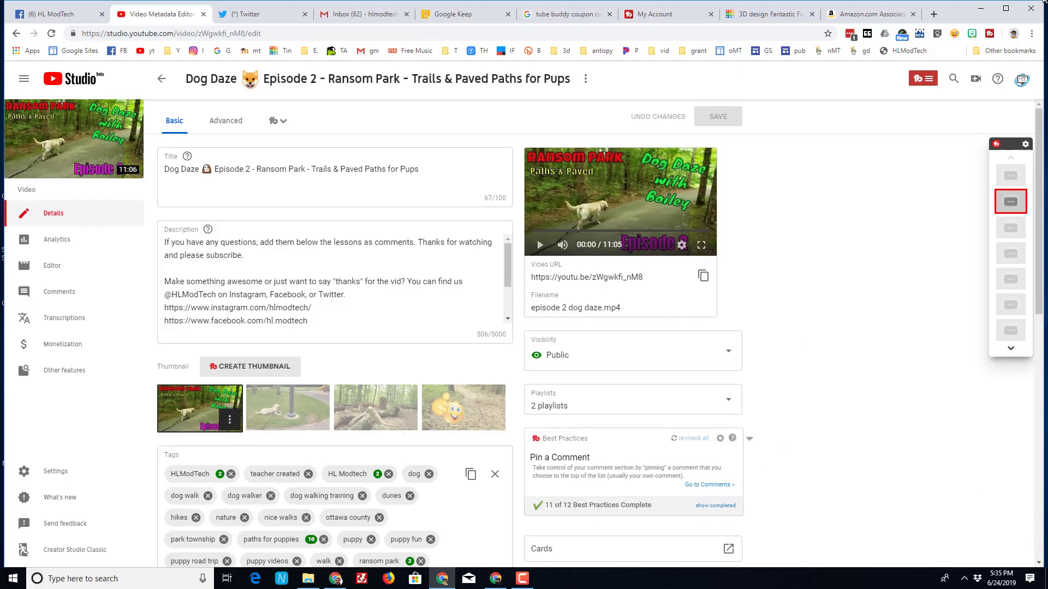
{"action": "mouse_move", "coordinate": [959, 106]}
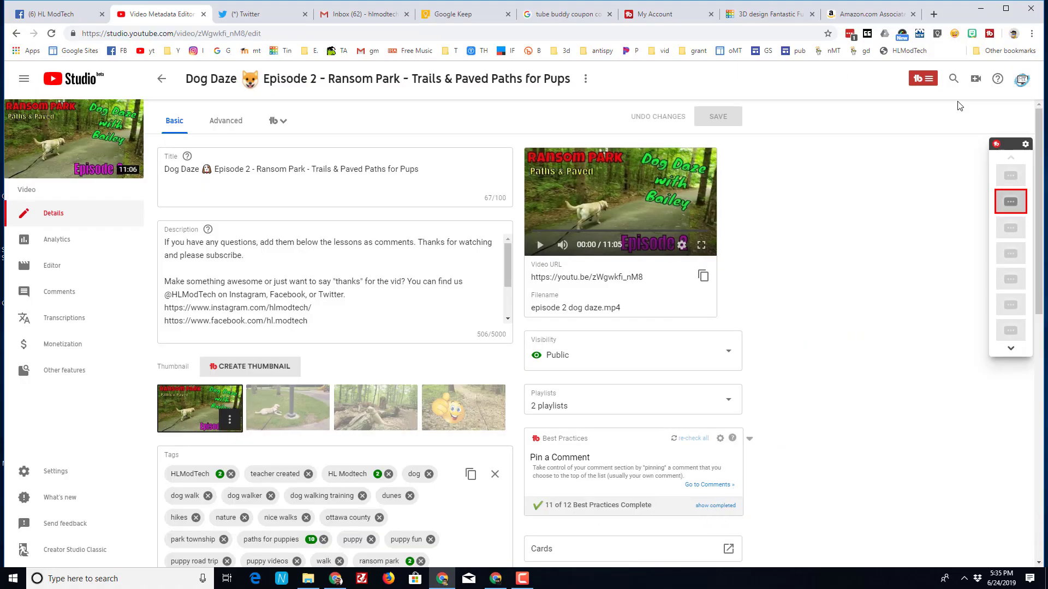
{"action": "scroll", "scroll_direction": "down", "scroll_amount": 3}
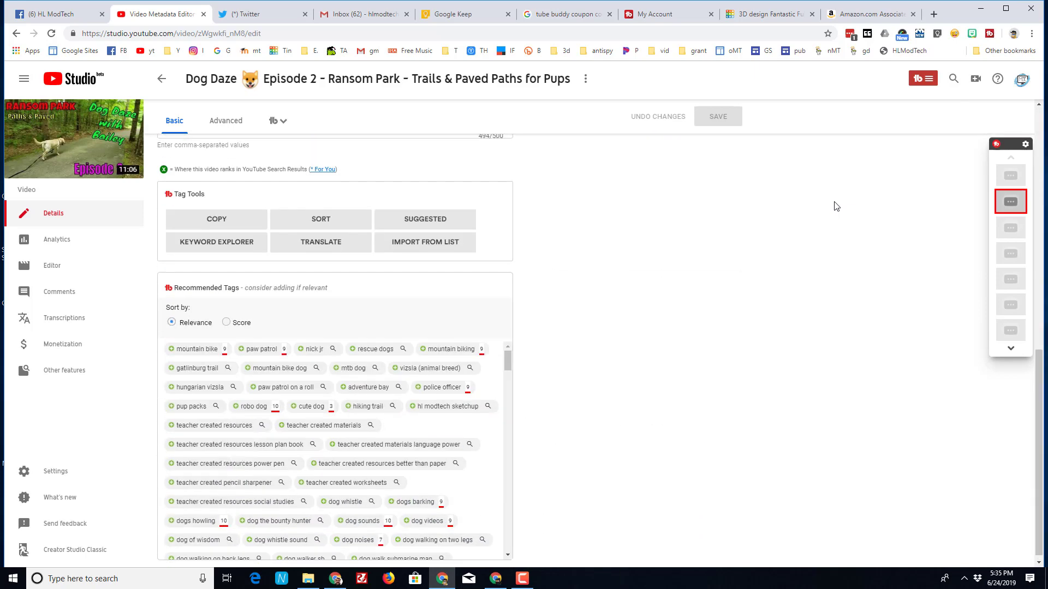
{"action": "scroll", "scroll_direction": "up", "scroll_amount": 3}
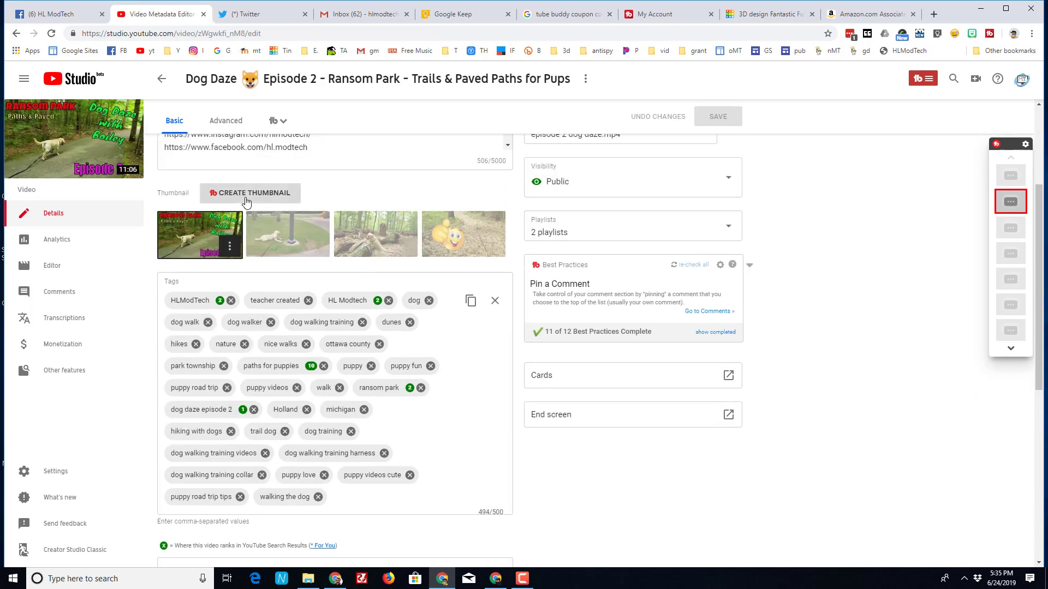
{"action": "mouse_move", "coordinate": [393, 195]}
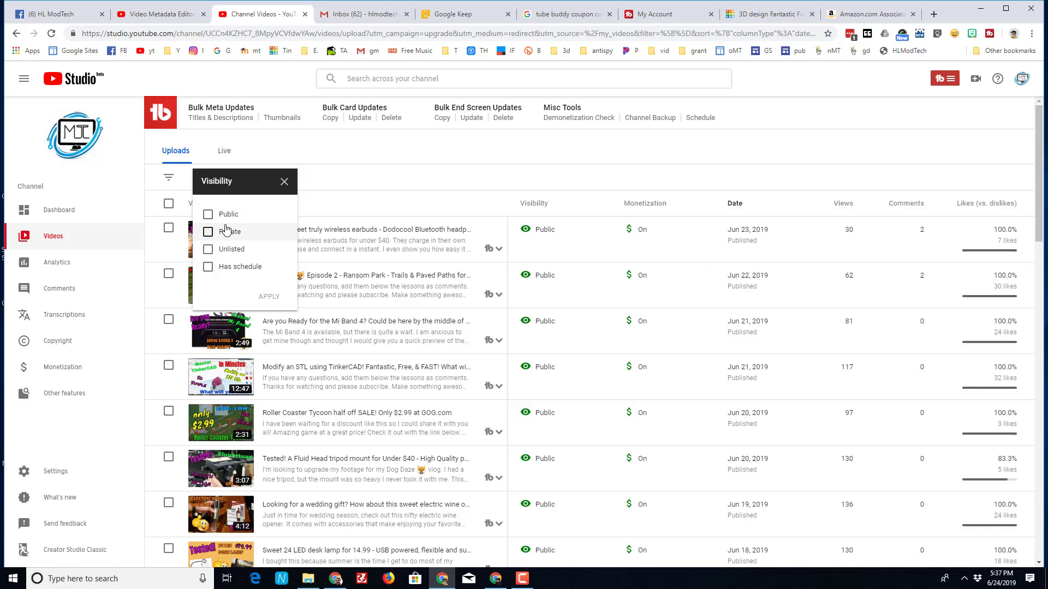
Filter the Videos list to Private visibility so Dog Daze Episode 2 appears.
{"action": "left_click", "coordinate": [207, 231]}
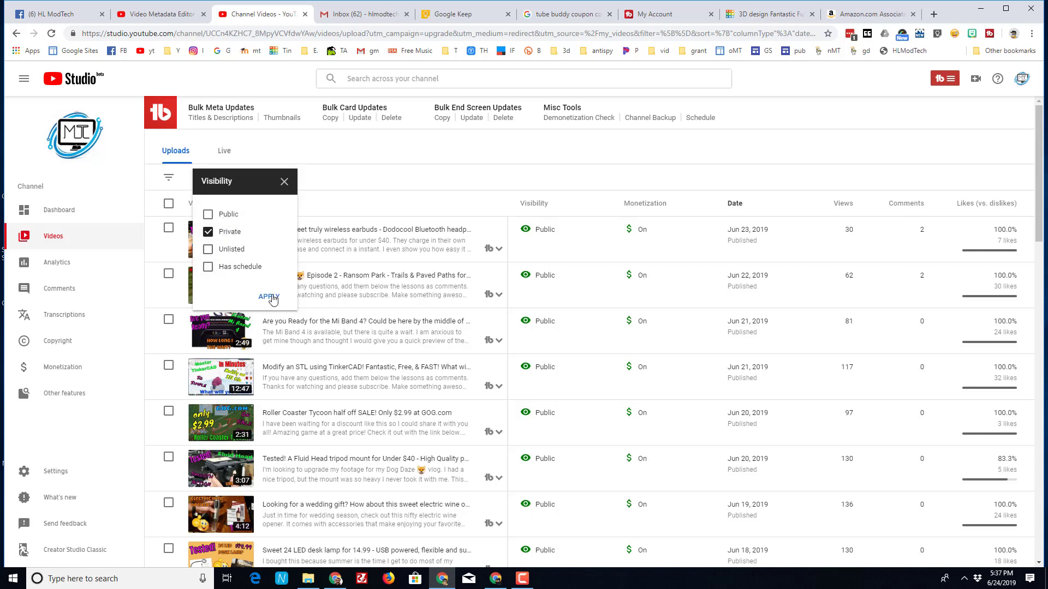
{"action": "left_click", "coordinate": [268, 296]}
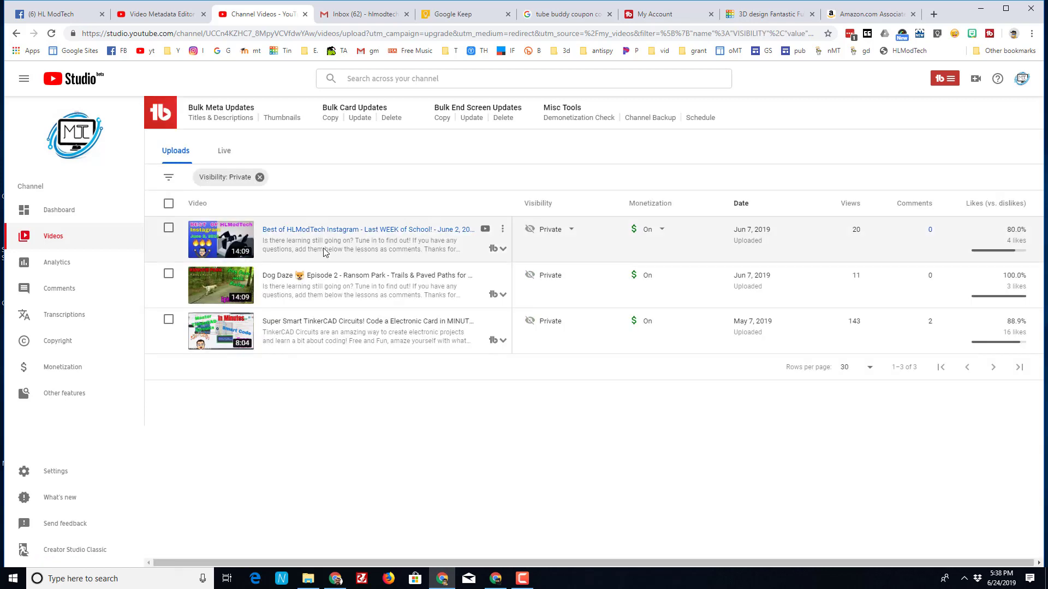
{"action": "mouse_move", "coordinate": [533, 228]}
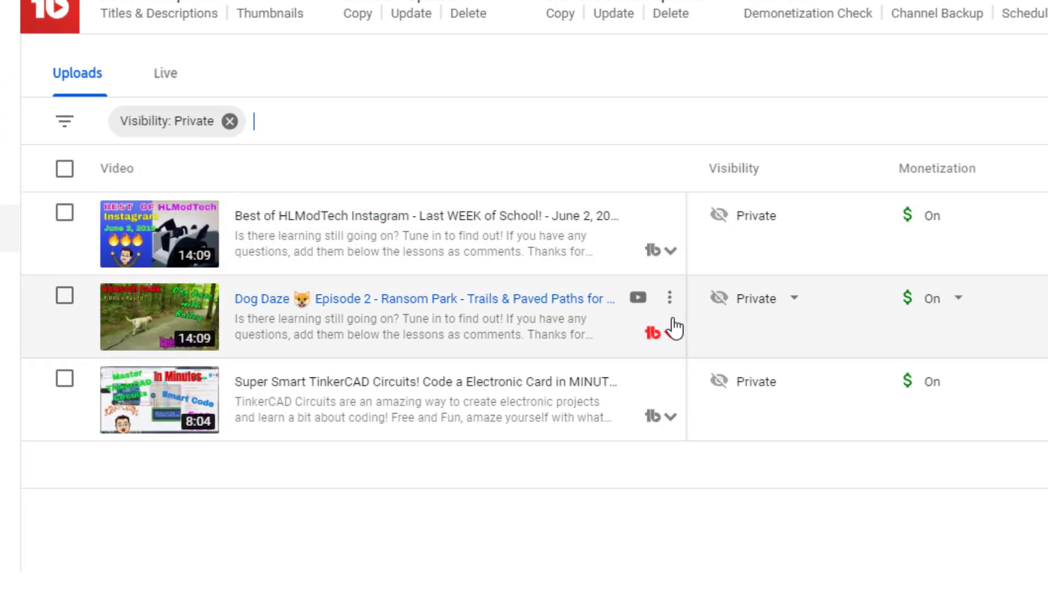
From the private upload's details page, launch the TubeBuddy Create Thumbnail tool.
{"action": "left_click", "coordinate": [669, 298]}
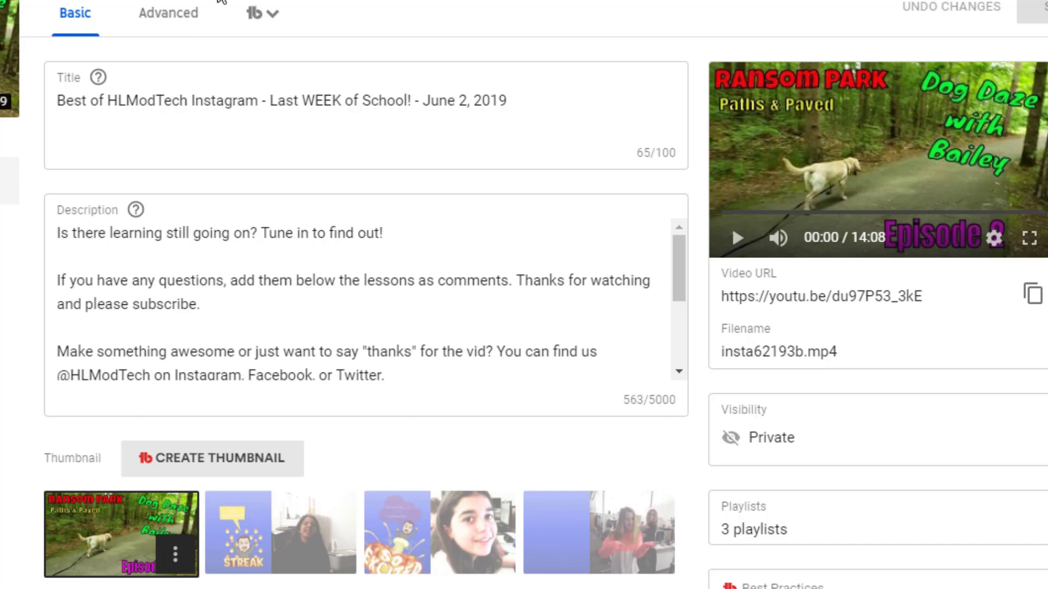
{"action": "mouse_move", "coordinate": [755, 284]}
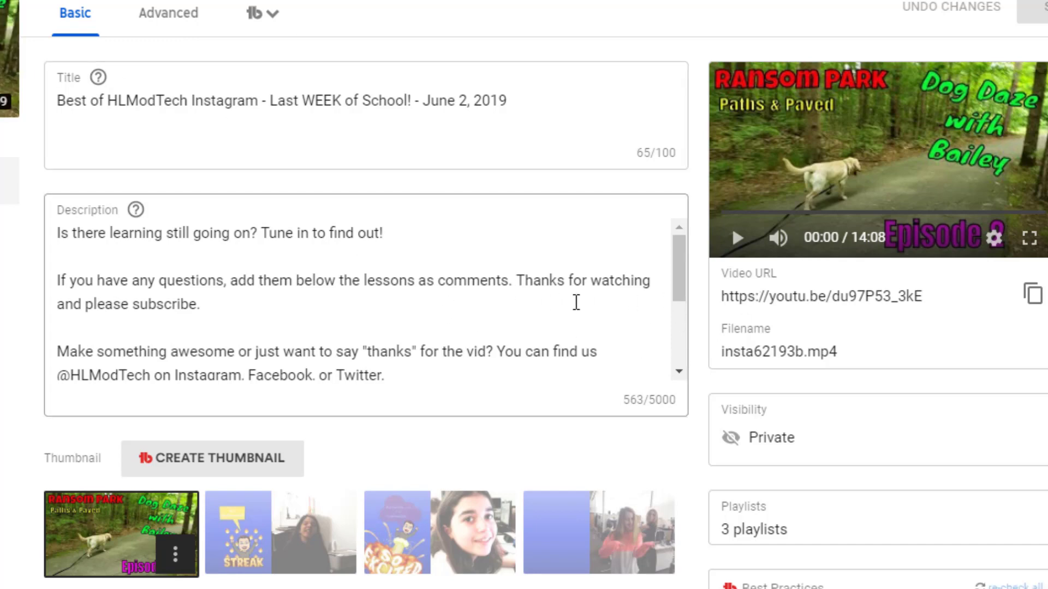
{"action": "left_click", "coordinate": [211, 458]}
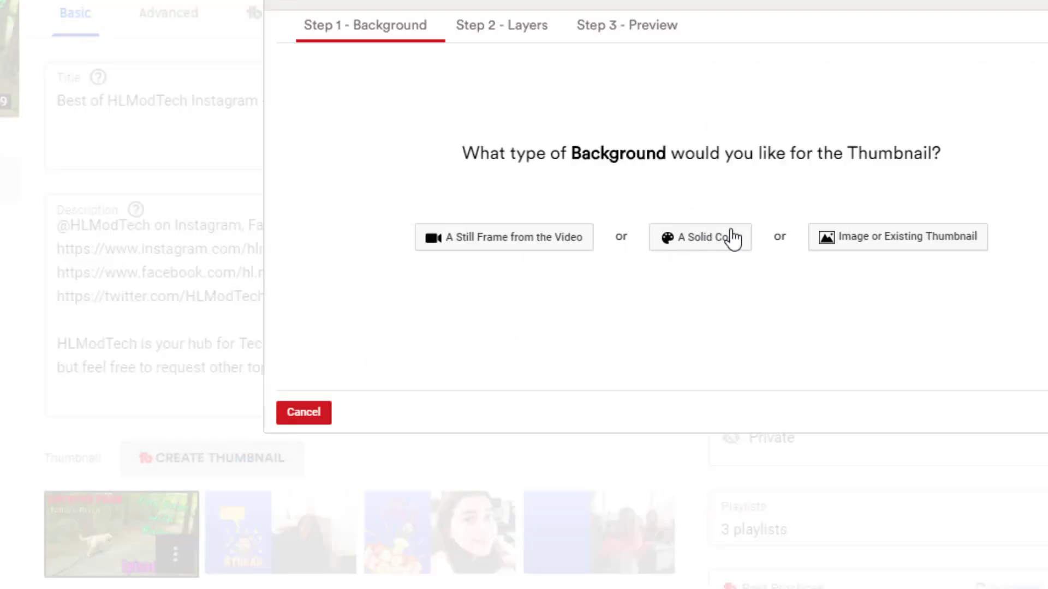
Choose Image background and upload today's saved forest dog-walk frame from the screenshots.
{"action": "left_click", "coordinate": [898, 237]}
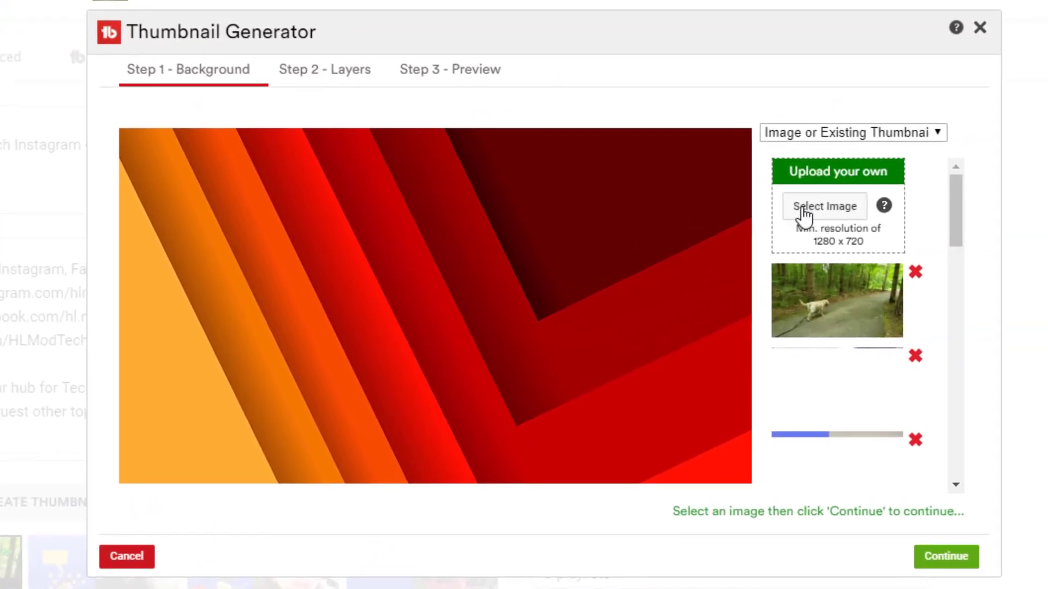
{"action": "left_click", "coordinate": [823, 207]}
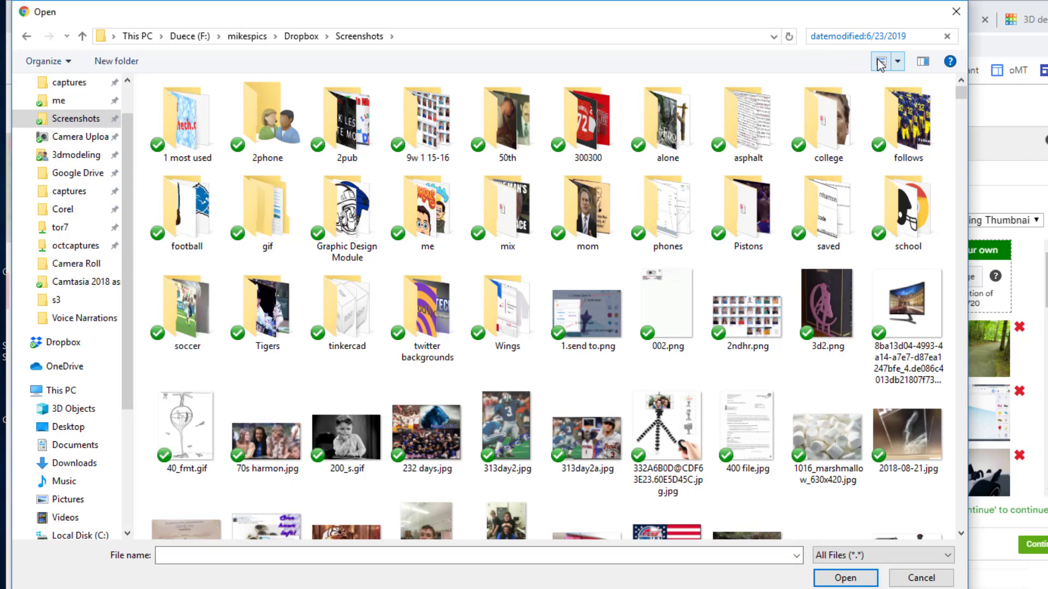
{"action": "left_click", "coordinate": [869, 36]}
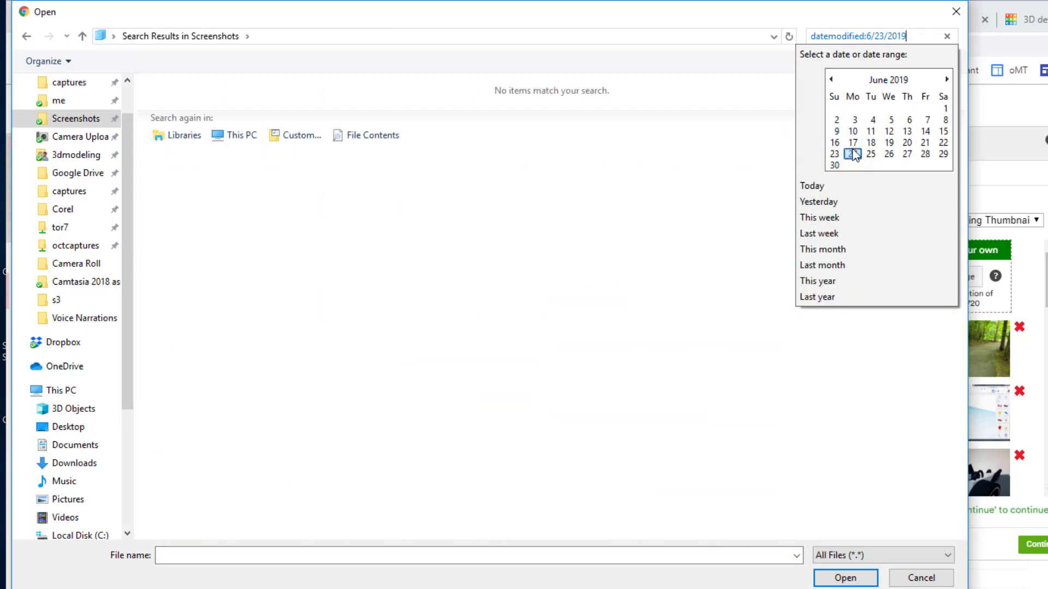
{"action": "left_click", "coordinate": [853, 154]}
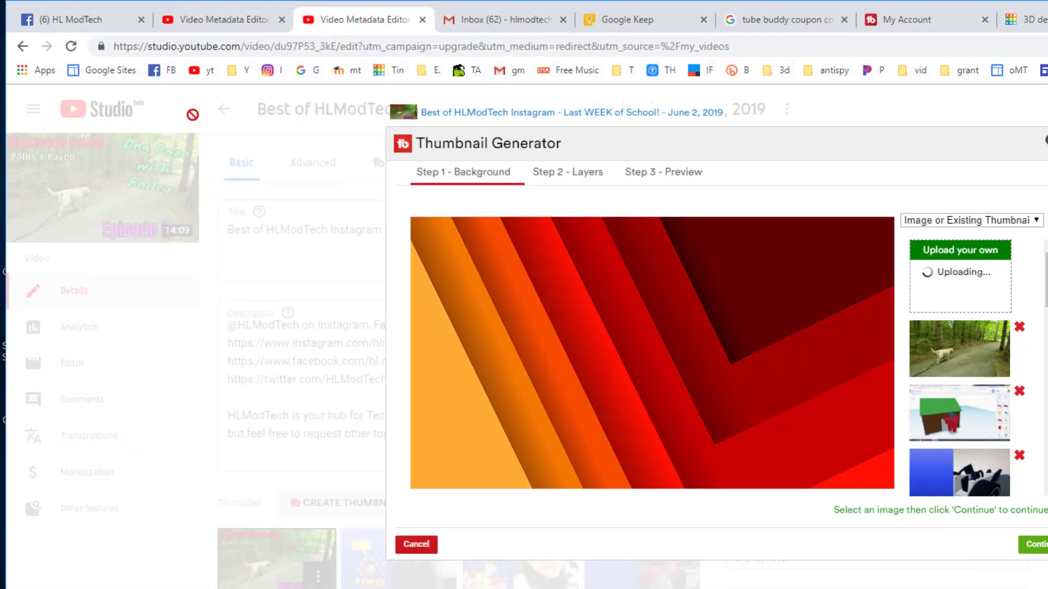
{"action": "mouse_move", "coordinate": [725, 269]}
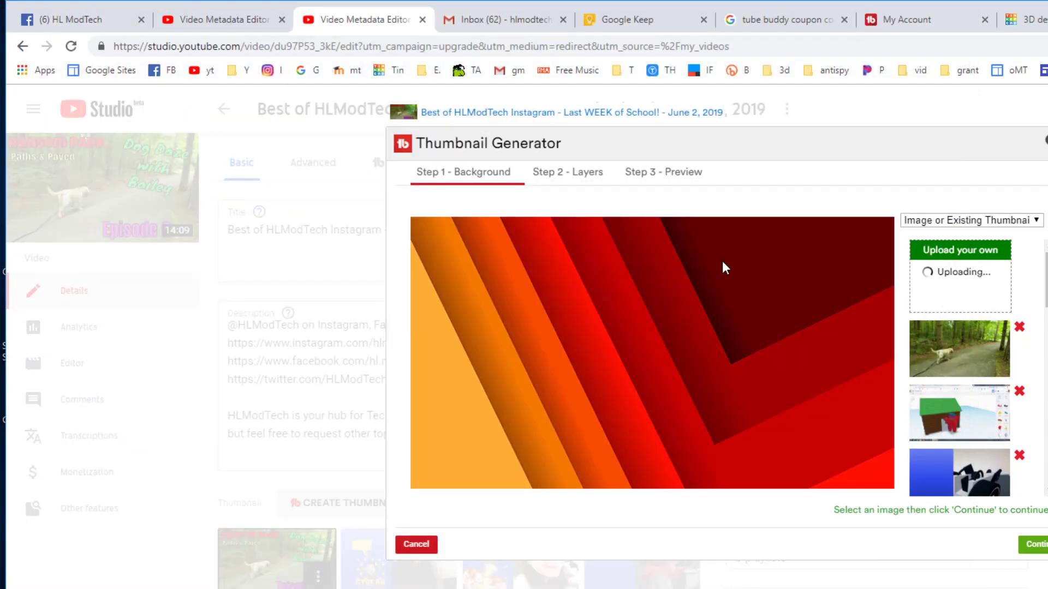
{"action": "left_click", "coordinate": [958, 348]}
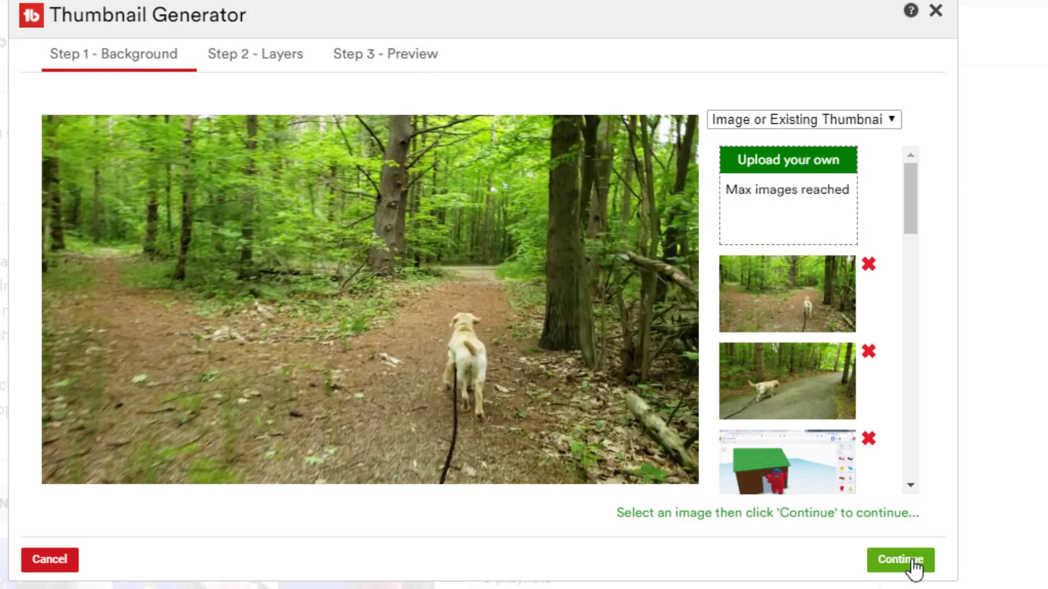
Load the dog daze template and change the yellow caption to 'Wooded and Paved Paths'.
{"action": "left_click", "coordinate": [900, 560]}
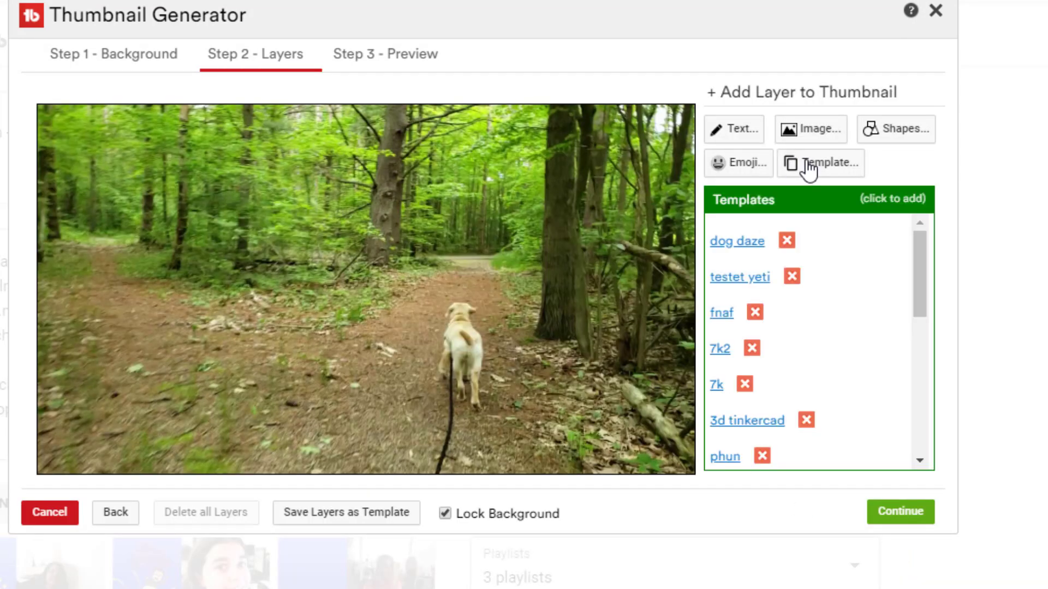
{"action": "left_click", "coordinate": [737, 241]}
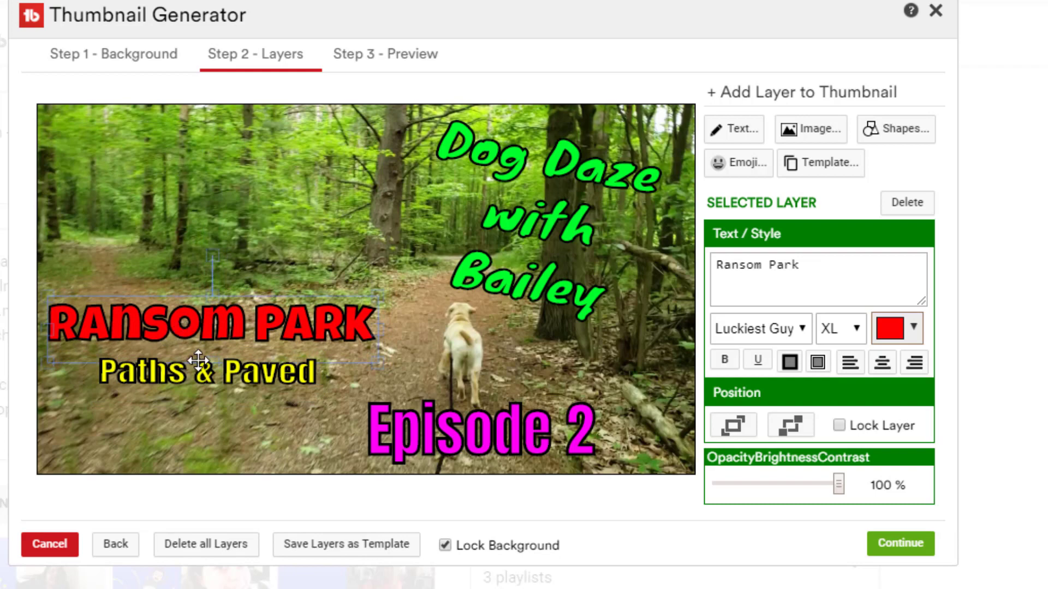
{"action": "left_click", "coordinate": [214, 372]}
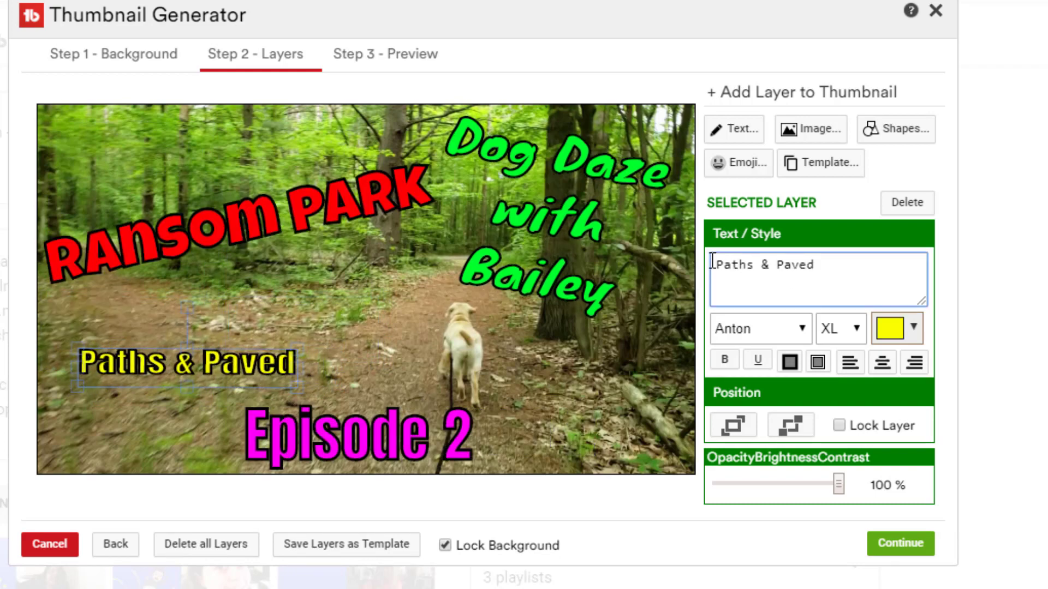
{"action": "type", "text": "Woode"}
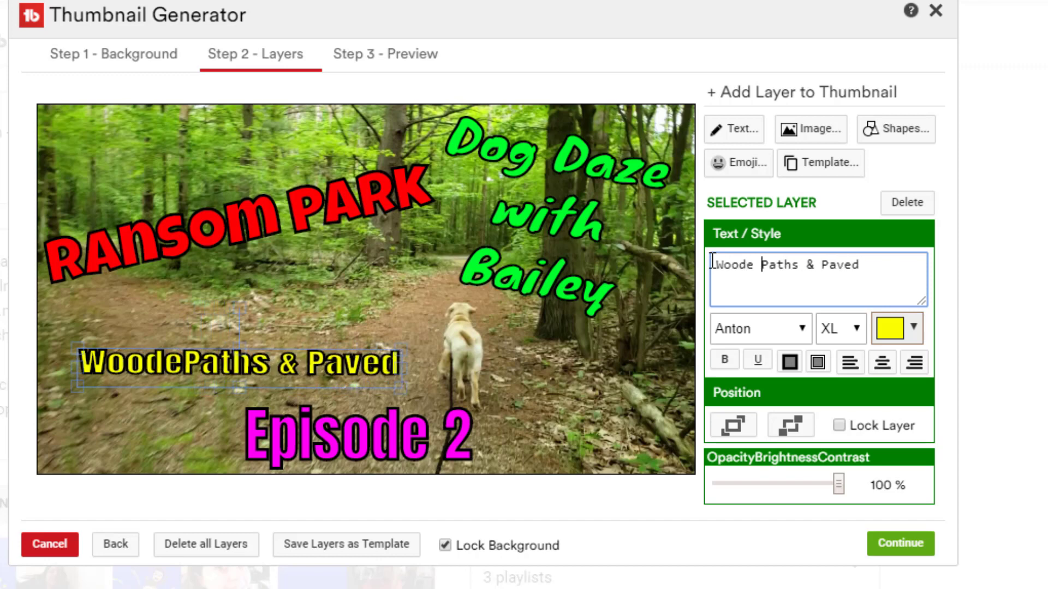
{"action": "type", "text": "a"}
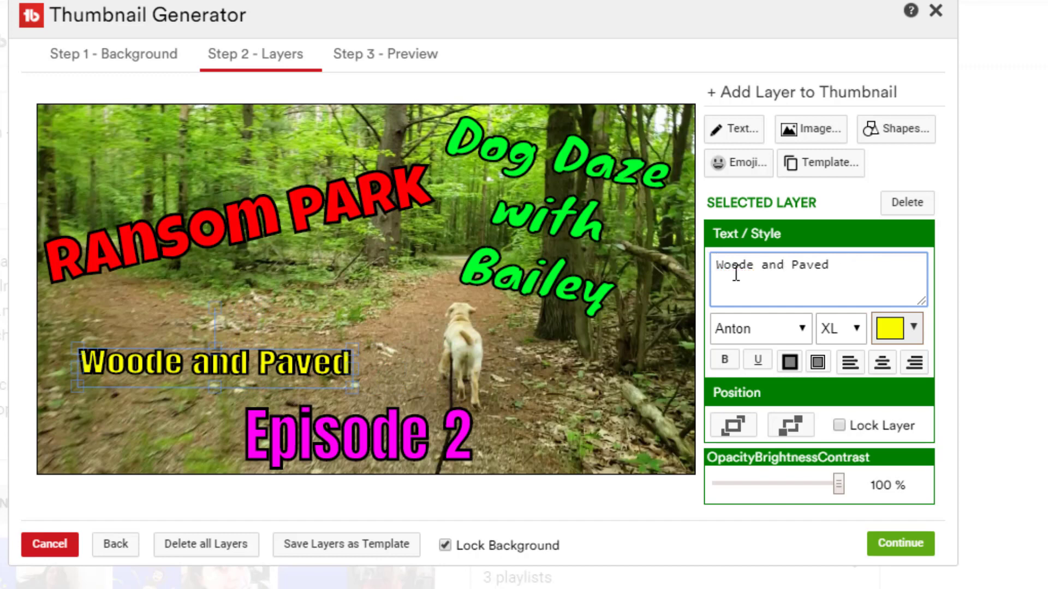
{"action": "type", "text": "d"}
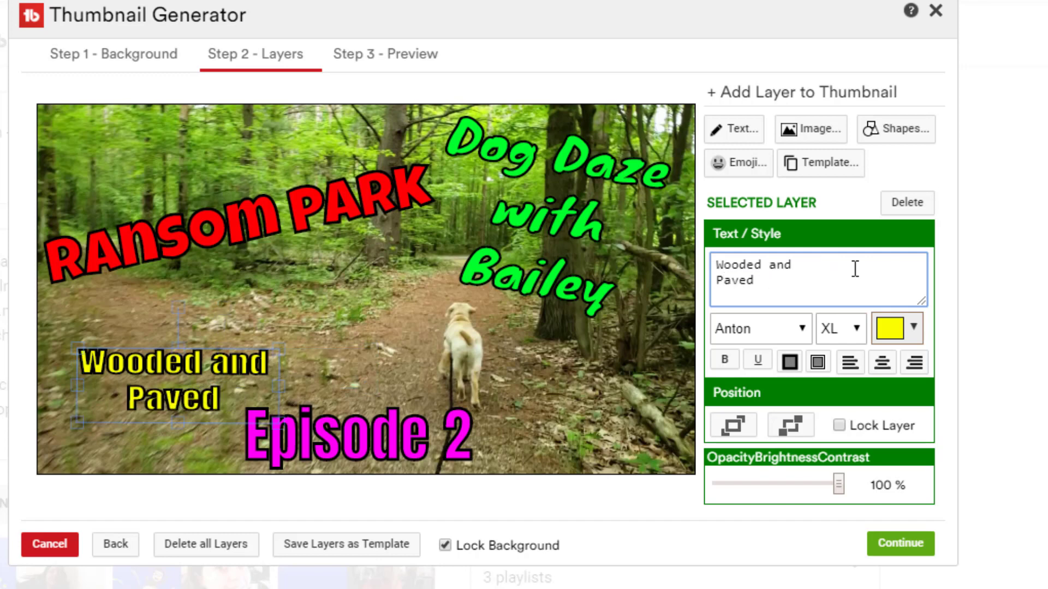
{"action": "type", "text": "Paths"}
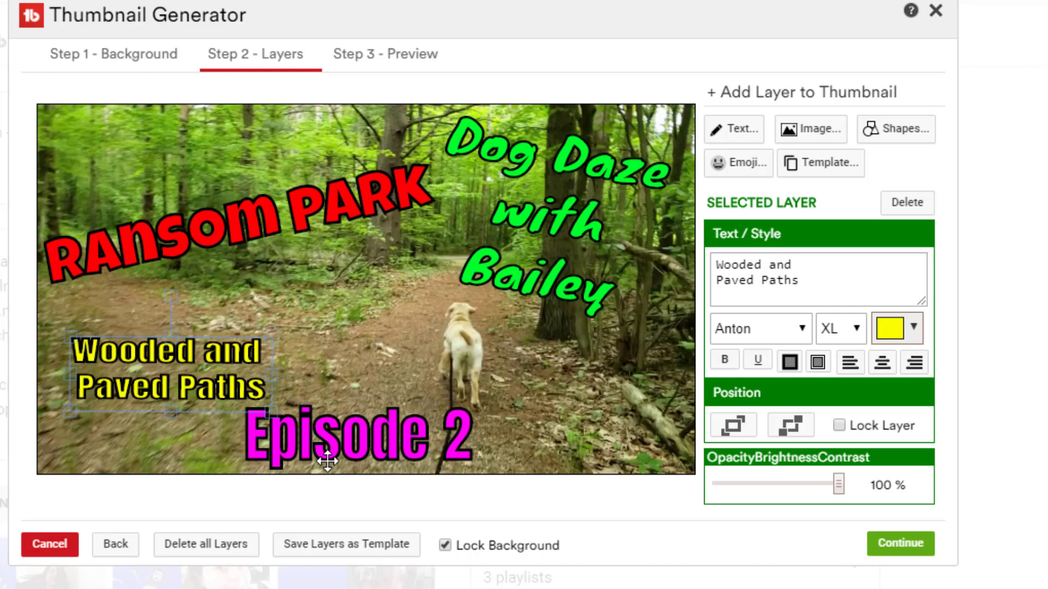
Reposition the Episode 2 text and continue to the YouTube preview.
{"action": "left_click", "coordinate": [201, 240]}
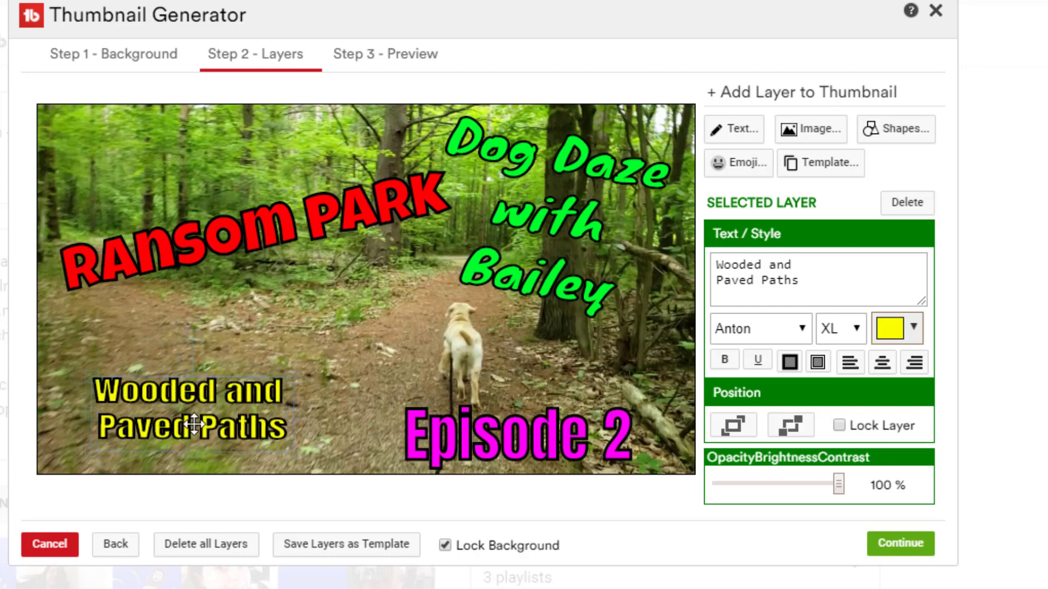
{"action": "left_click", "coordinate": [899, 544]}
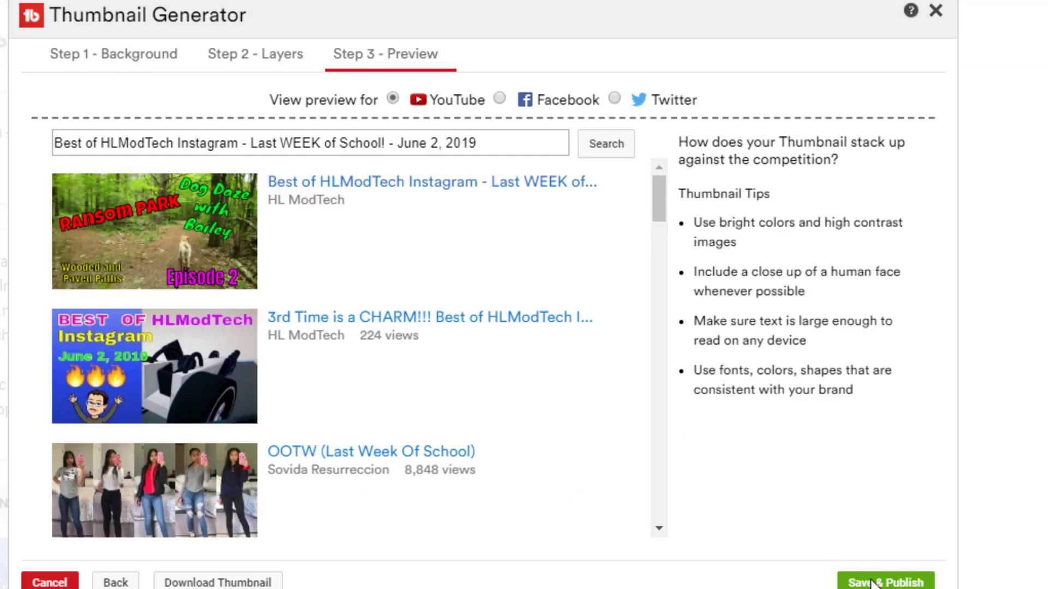
Save & Publish the thumbnail and download a copy renamed with 'pp2'.
{"action": "left_click", "coordinate": [885, 581]}
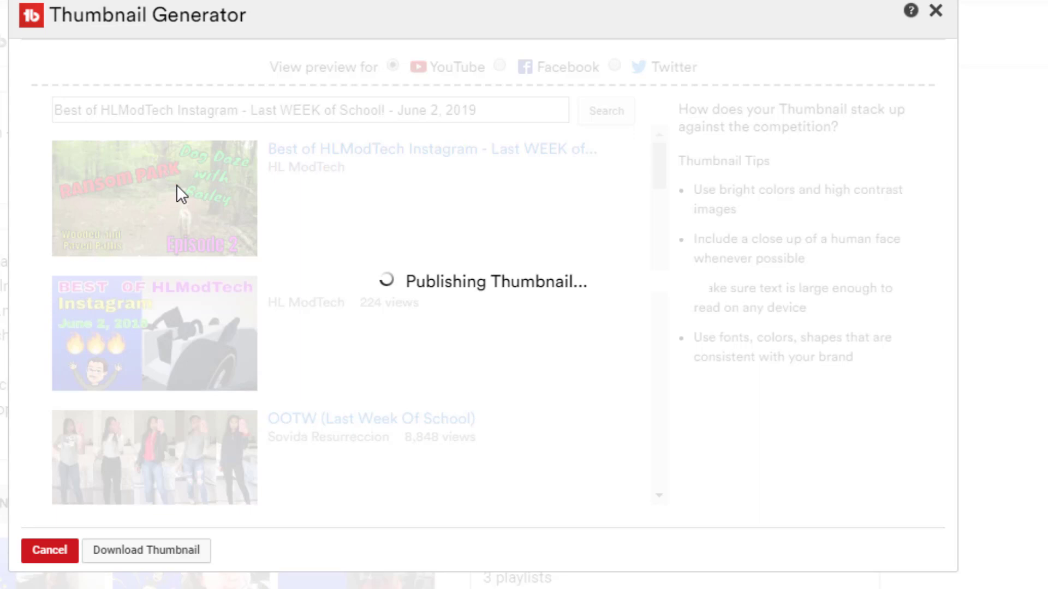
{"action": "mouse_move", "coordinate": [347, 84]}
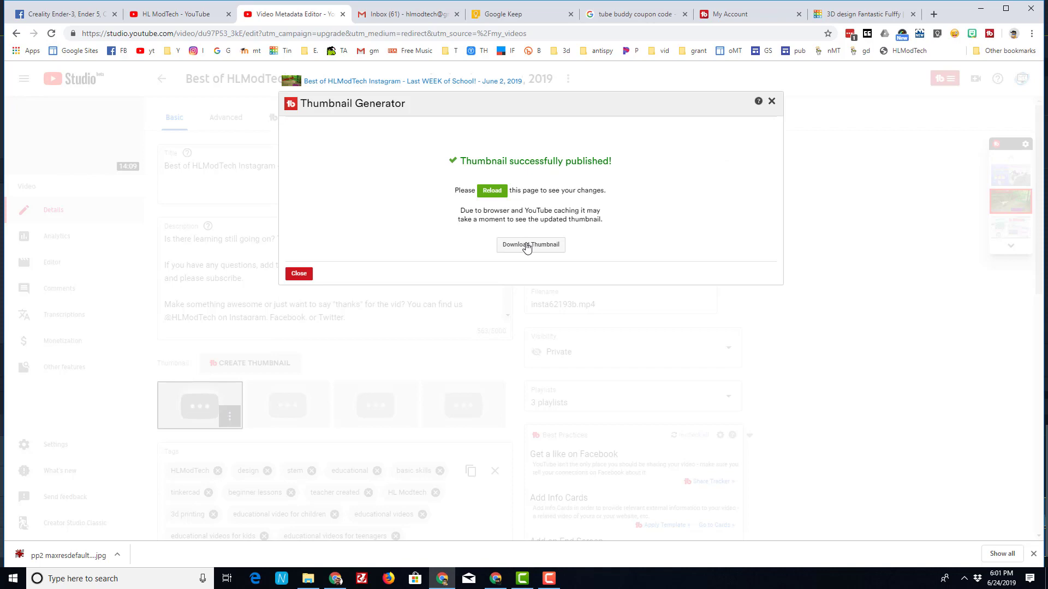
{"action": "left_click", "coordinate": [531, 245]}
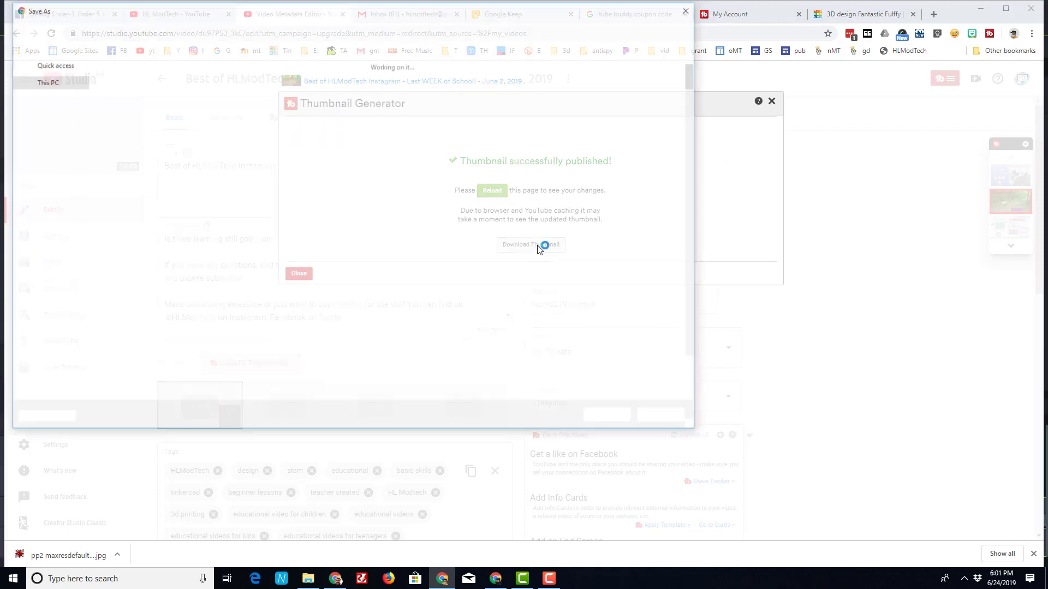
{"action": "left_click", "coordinate": [530, 243]}
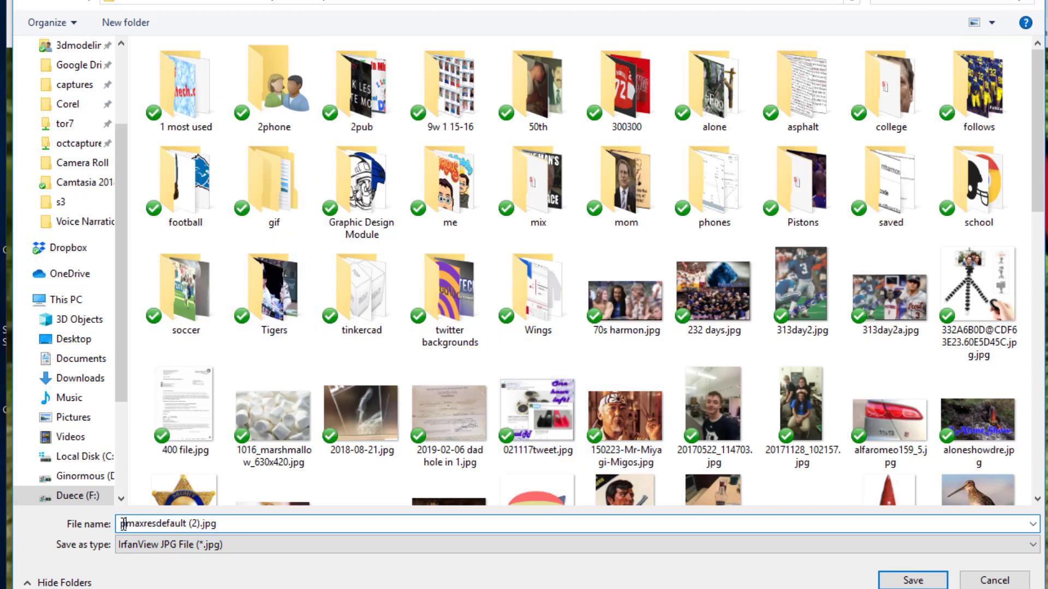
{"action": "type", "text": "pp2"}
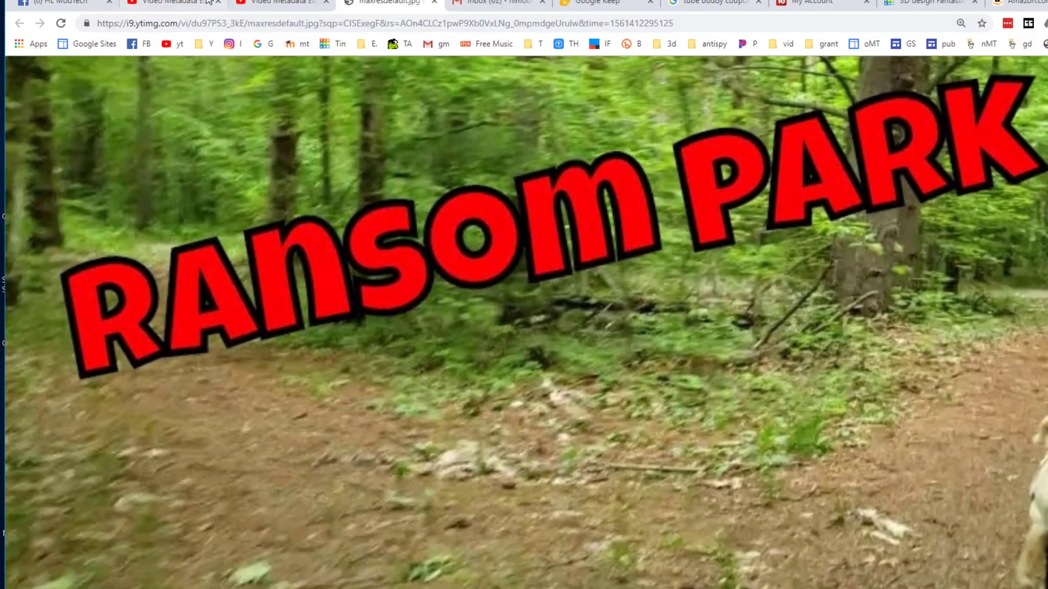
{"action": "left_click", "coordinate": [145, 13]}
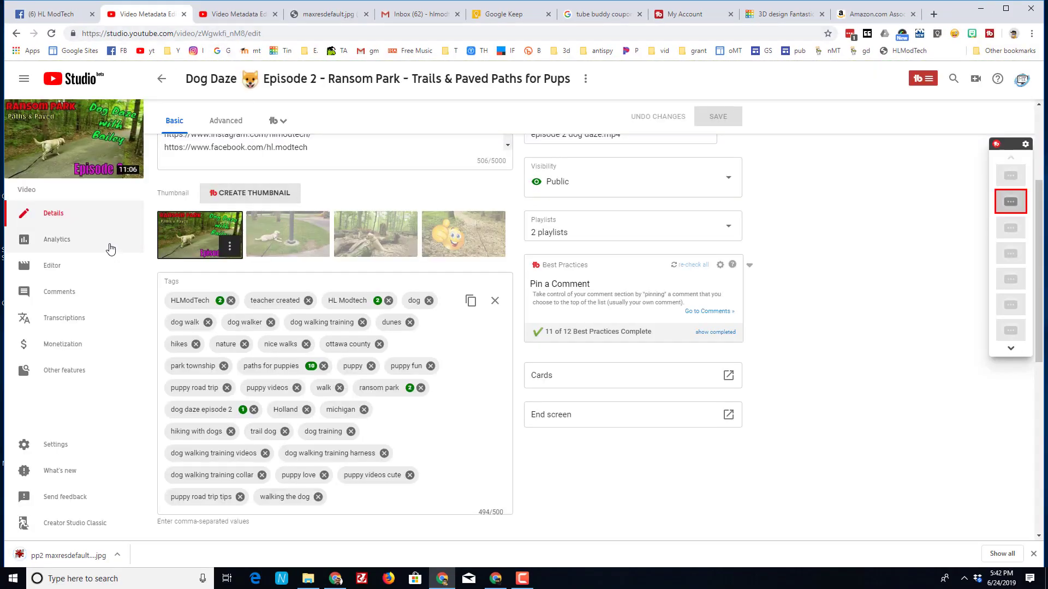
{"action": "mouse_move", "coordinate": [240, 222]}
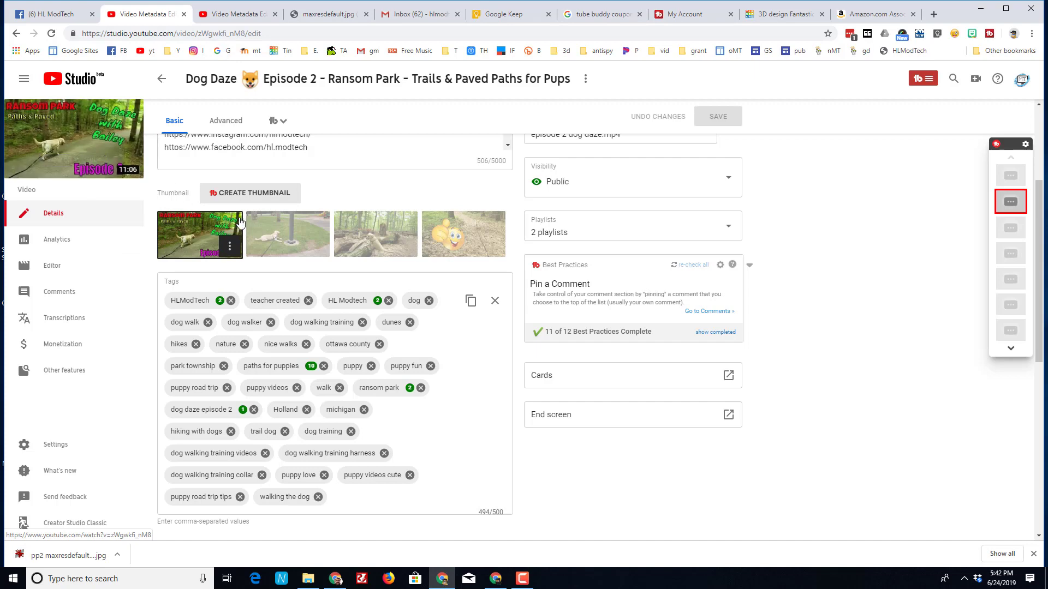
Upload a custom thumbnail, searching the Open dialog for datemodified:6/24/2019 to find the Ransom Park image.
{"action": "scroll", "scroll_direction": "up", "scroll_amount": 3}
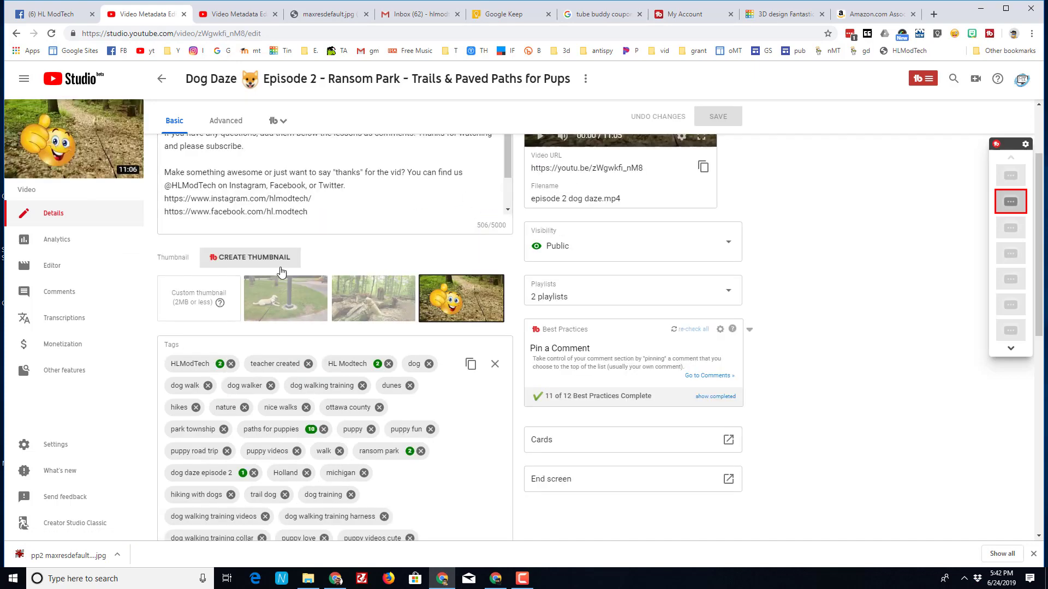
{"action": "left_click", "coordinate": [198, 297]}
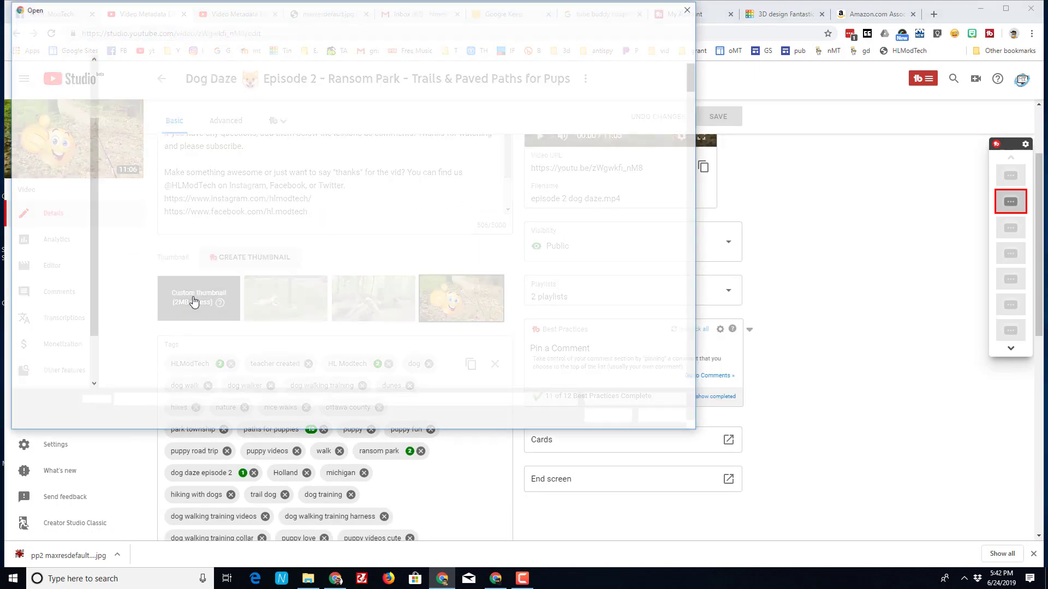
{"action": "left_click", "coordinate": [197, 298]}
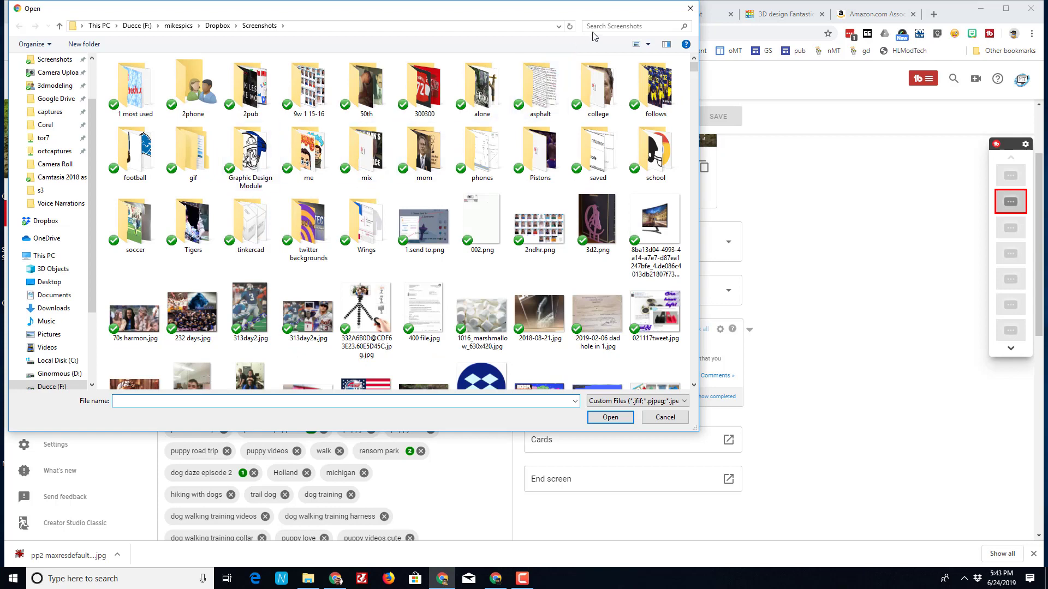
{"action": "type", "text": "datemodified:6/24/2019"}
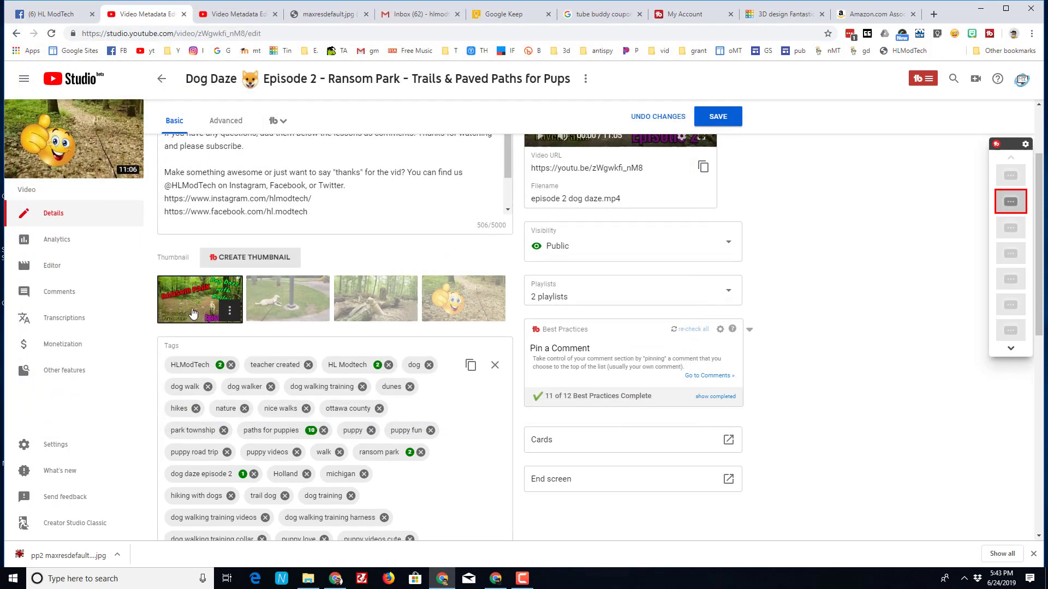
{"action": "mouse_move", "coordinate": [775, 183]}
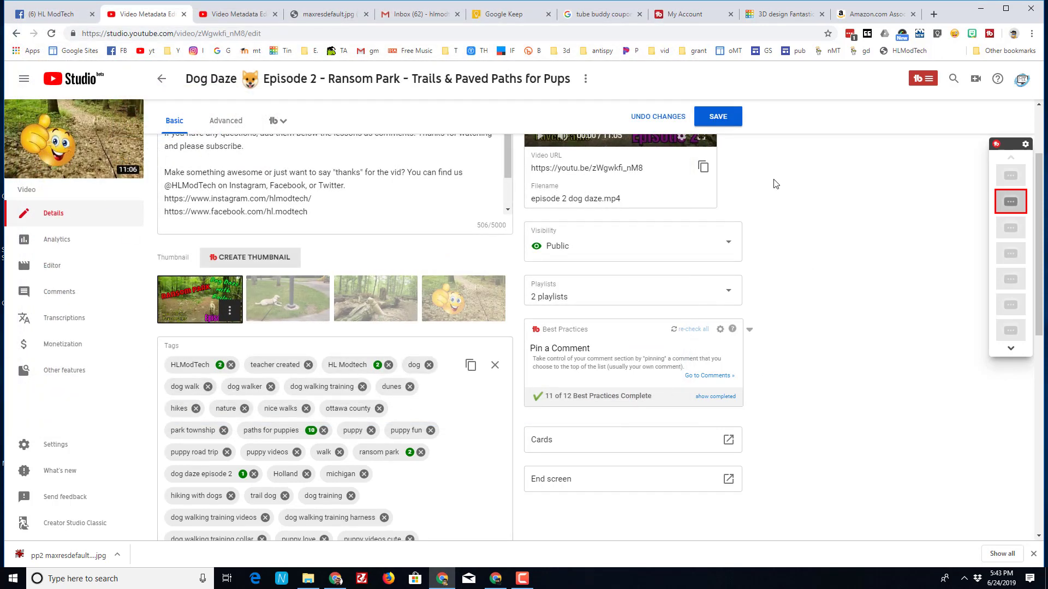